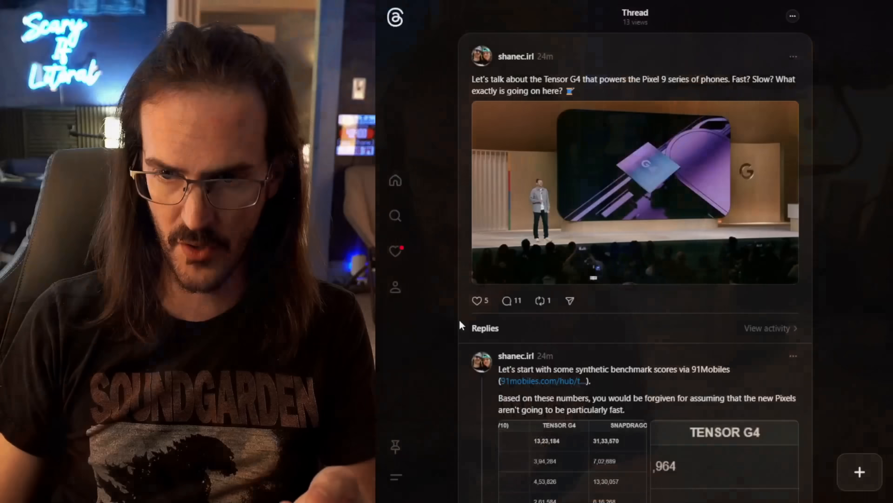
Step: Scroll the opened benchmark reply to reach its AnTuTu and Geekbench tables
scroll("down", 3)
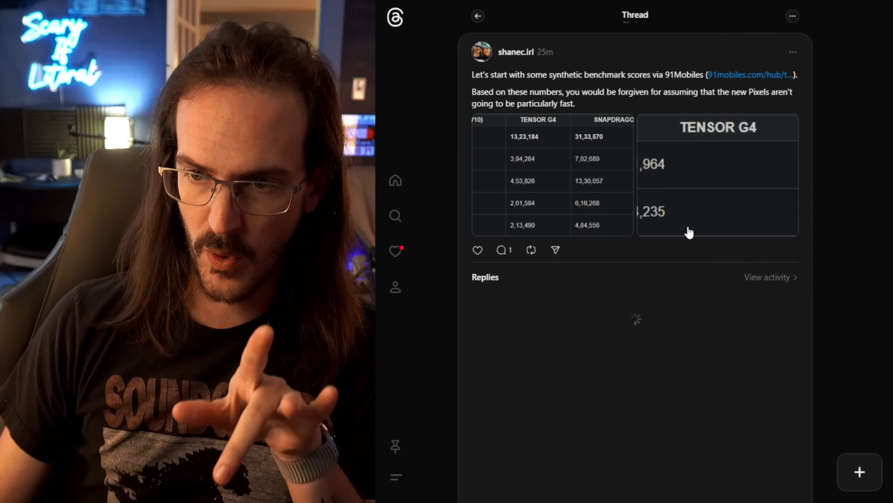
Step: View the 91mobiles Tensor G4 vs Snapdragon 8 Gen 4 article at its AnTuTu and Geekbench score tables
left_click(749, 74)
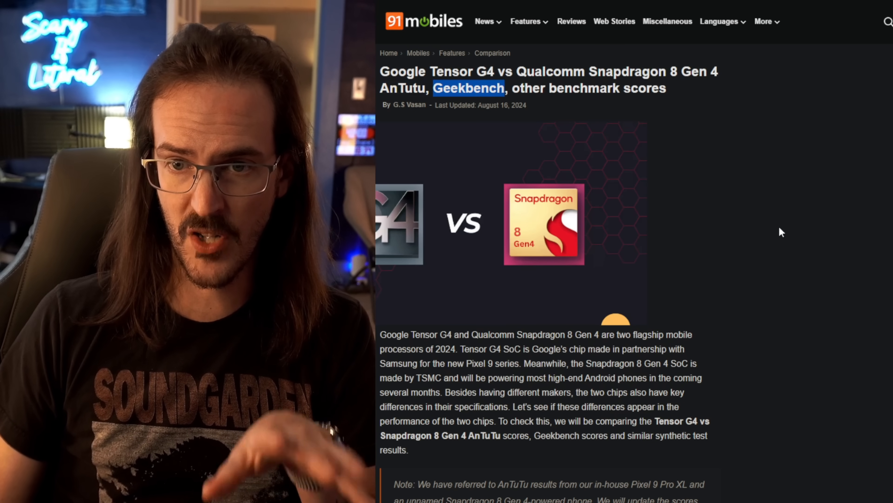
mouse_move(747, 223)
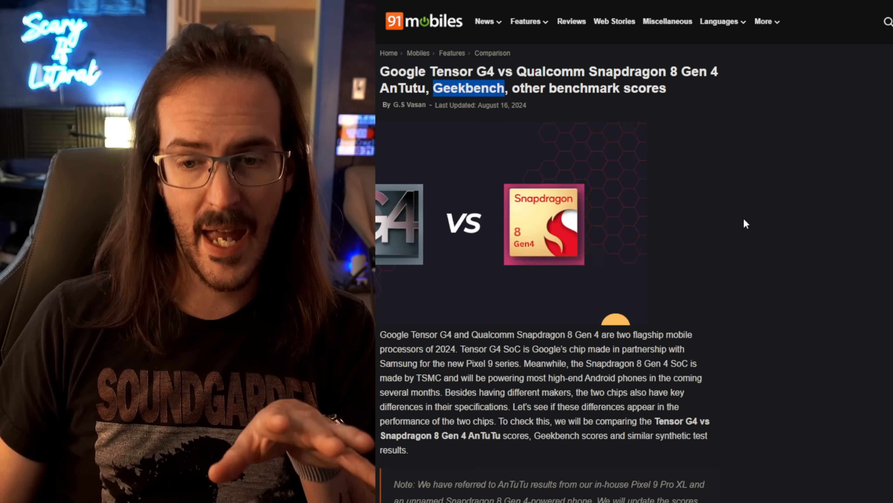
scroll("down", 3)
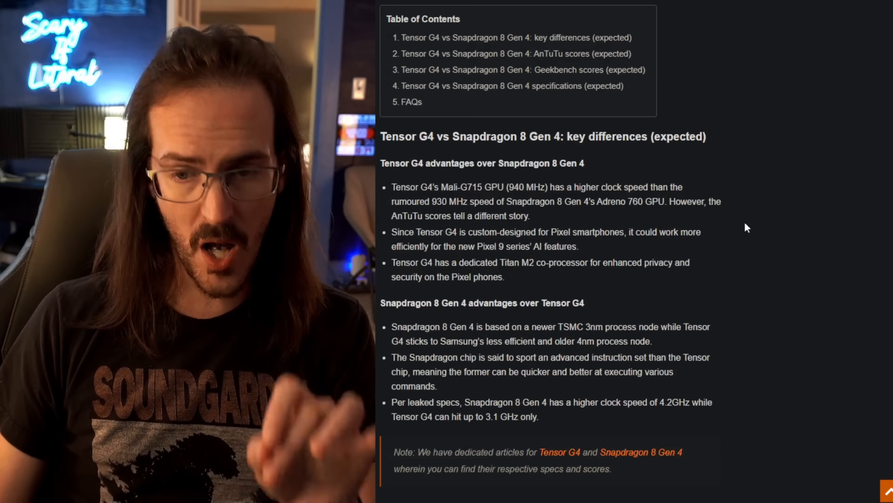
scroll("down", 3)
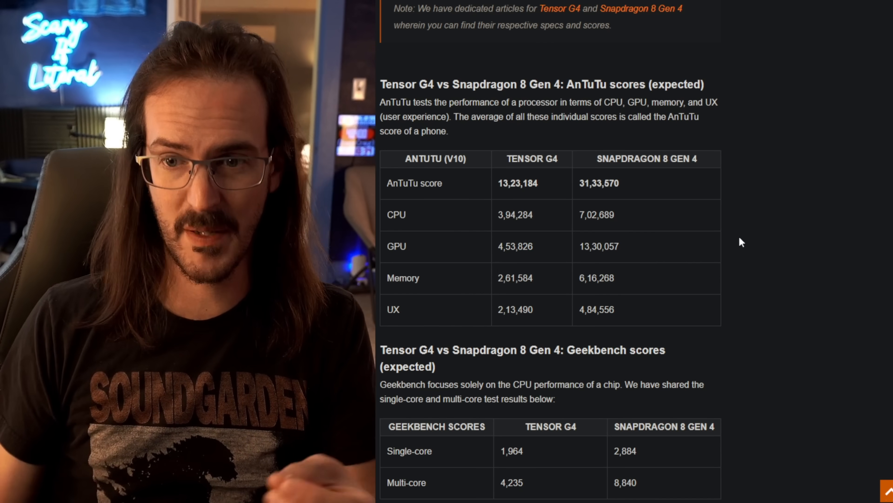
mouse_move(693, 241)
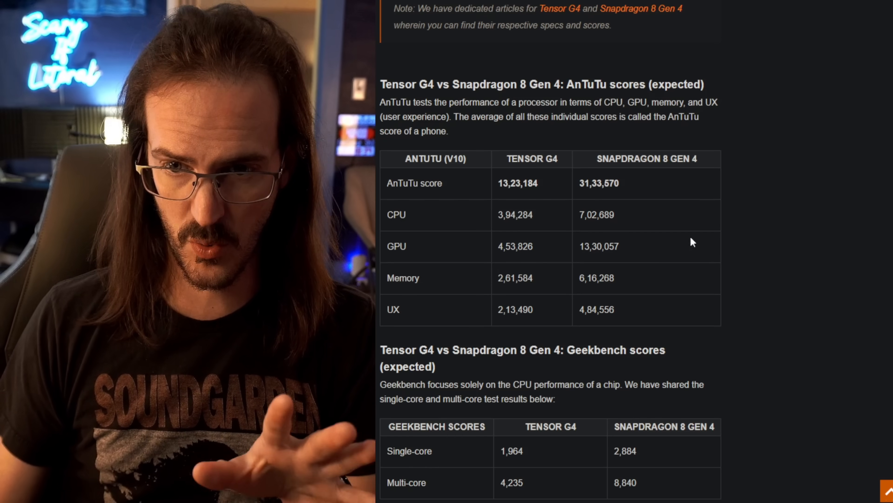
scroll("down", 3)
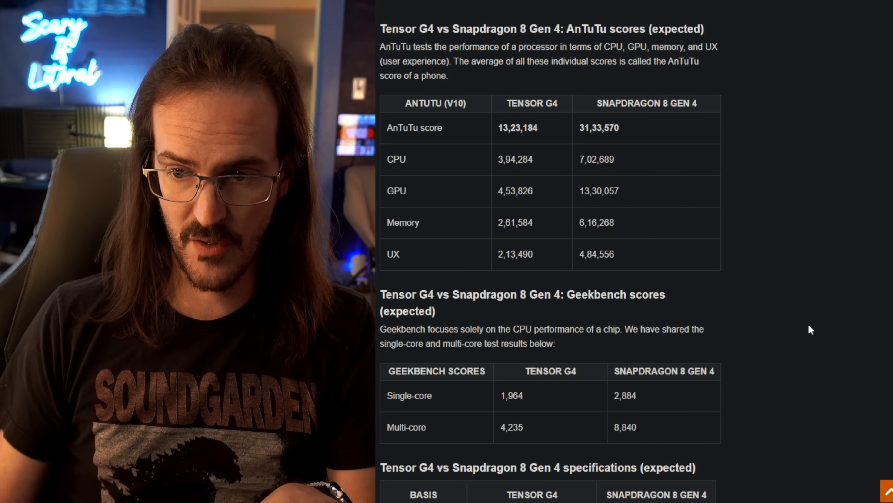
mouse_move(786, 313)
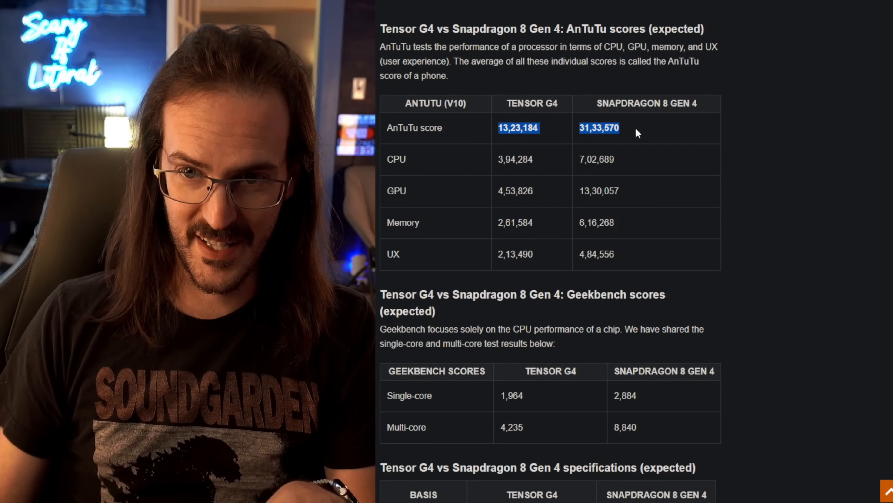
mouse_move(802, 177)
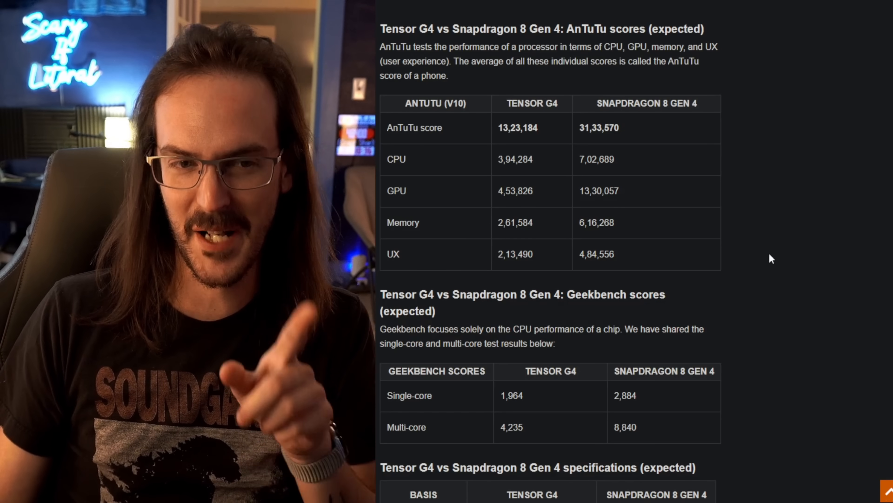
scroll("down", 3)
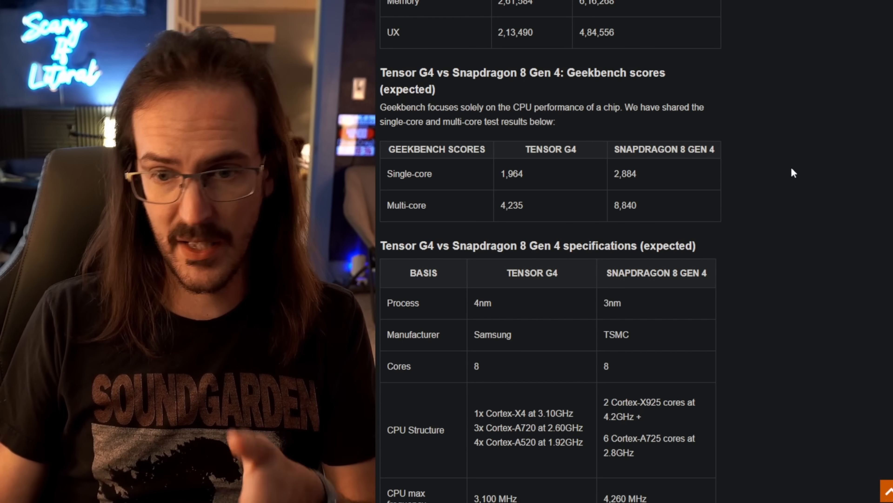
scroll("up", 3)
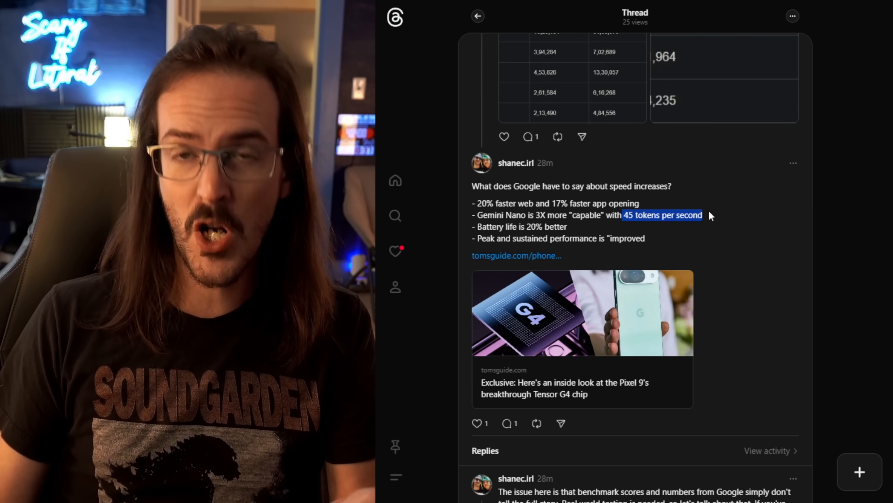
mouse_move(701, 185)
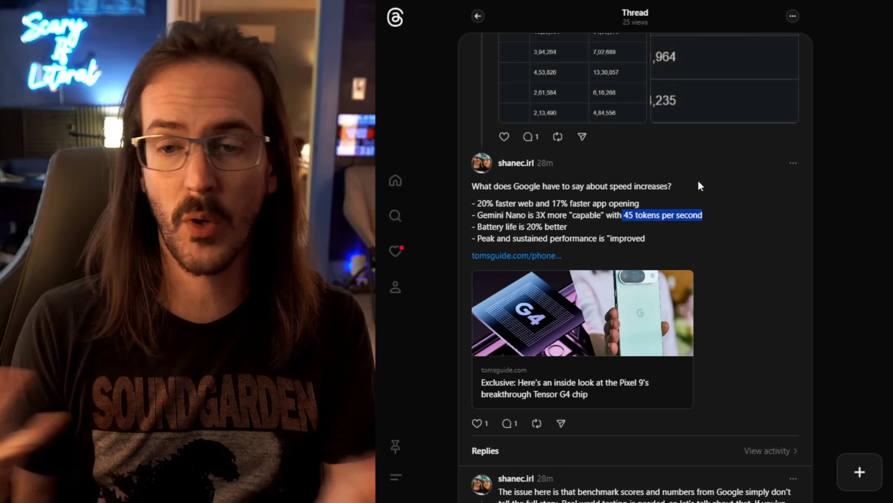
mouse_move(734, 225)
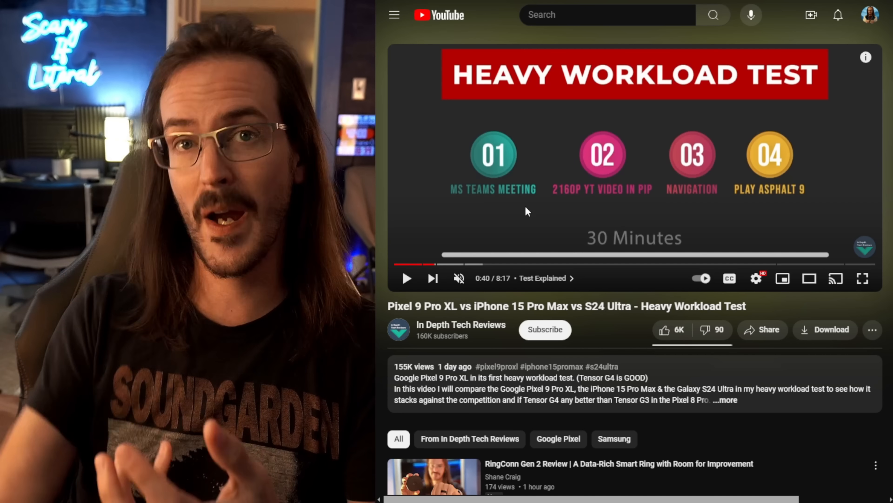
mouse_move(576, 210)
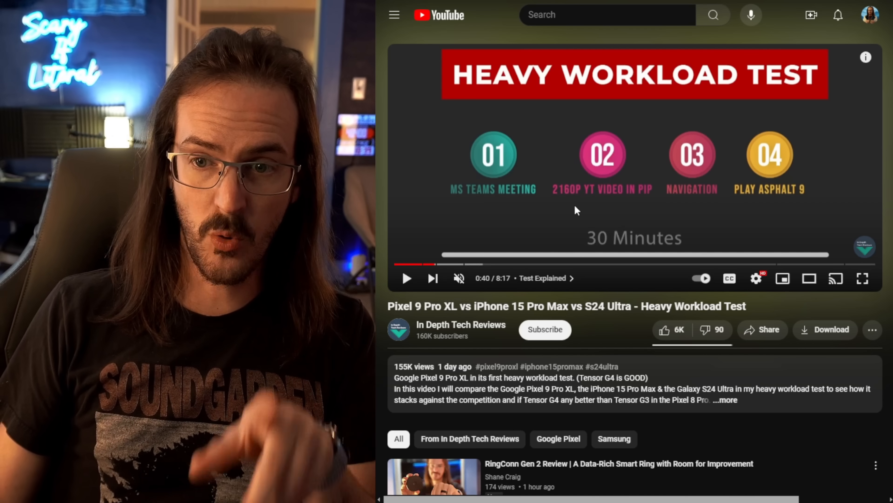
mouse_move(606, 203)
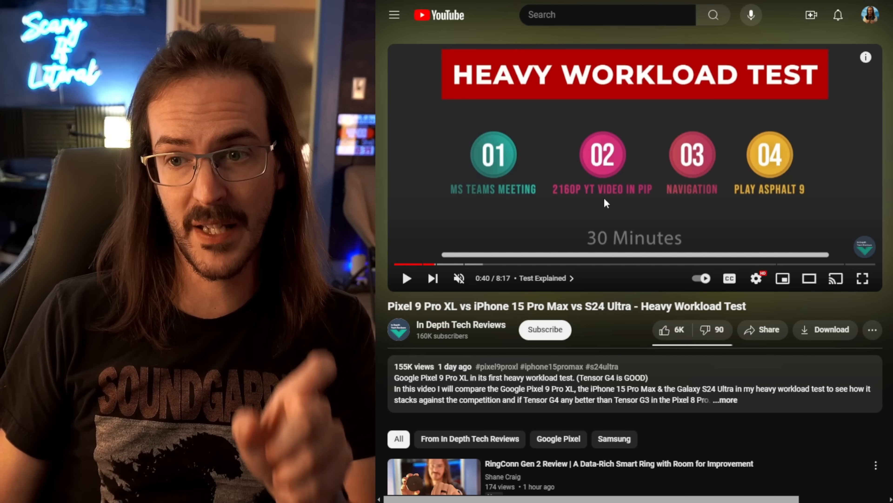
mouse_move(722, 208)
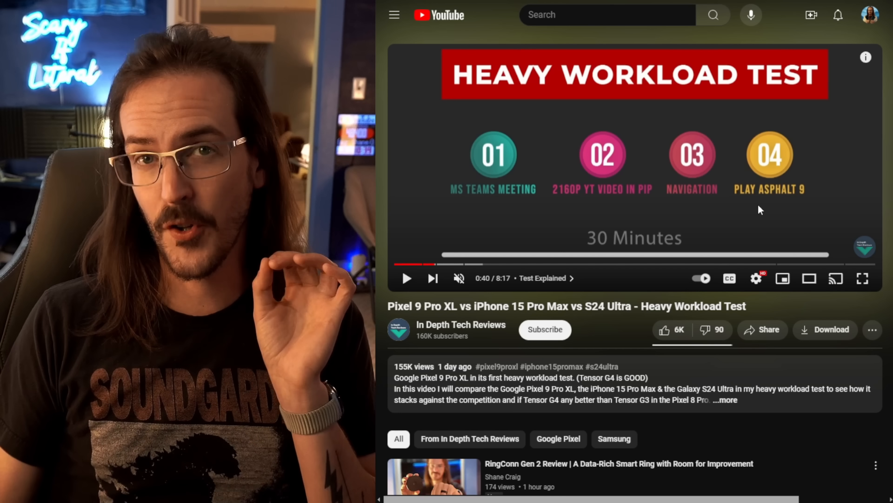
mouse_move(476, 255)
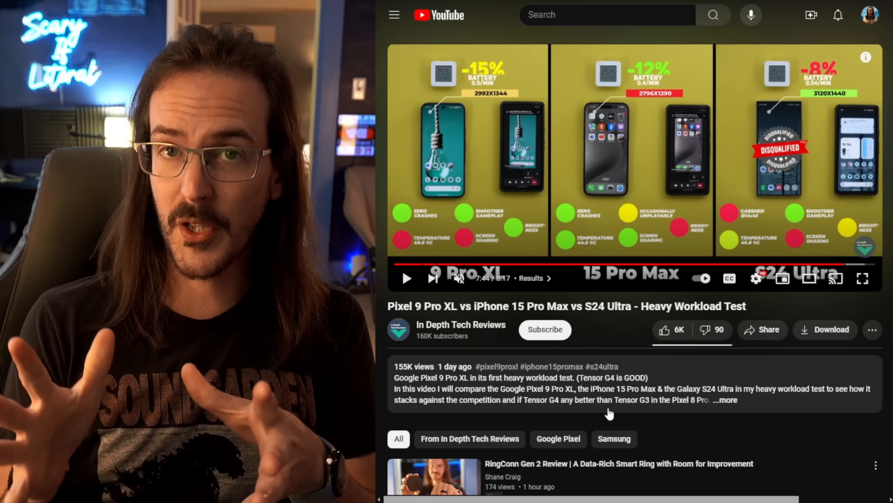
Step: Play the workload test video from its results into the Final Thoughts chapter
left_click(406, 279)
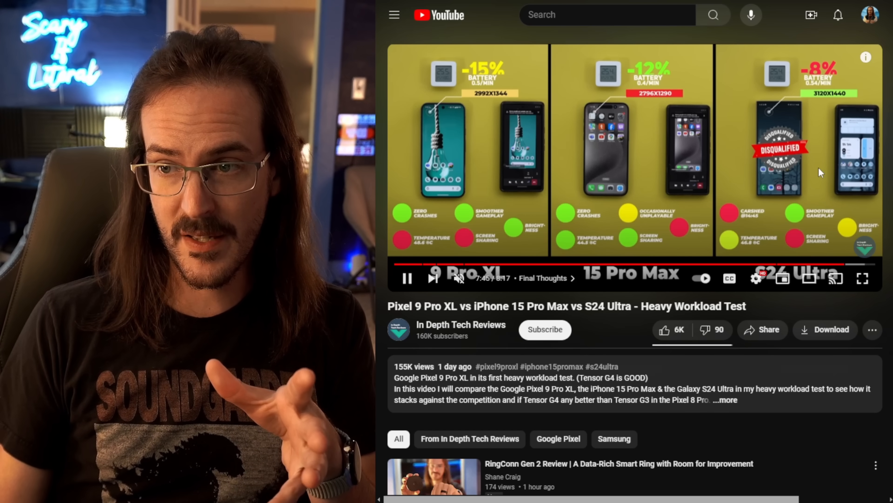
left_click(406, 279)
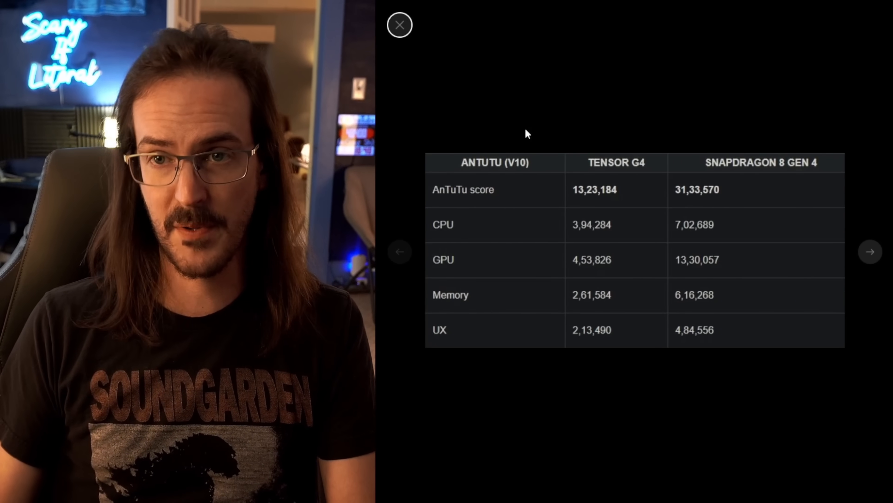
Step: Close the enlarged AnTuTu table to return to the paused workload results at 7:46
left_click(399, 25)
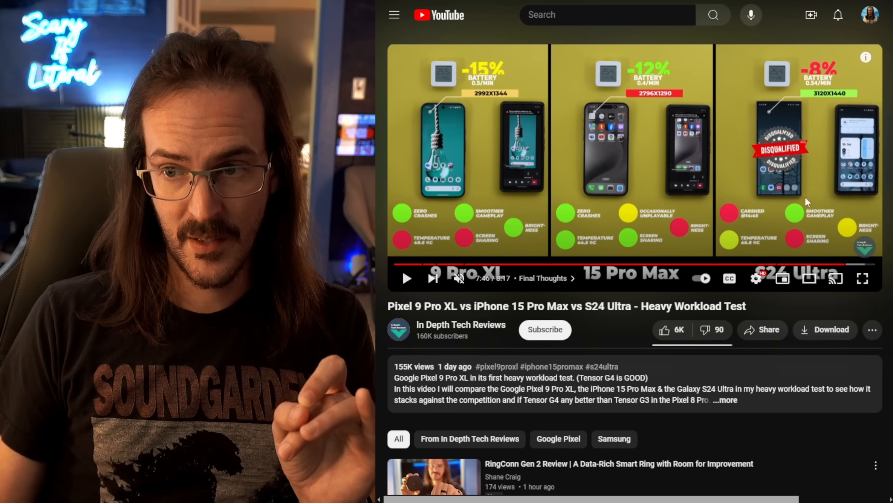
mouse_move(732, 173)
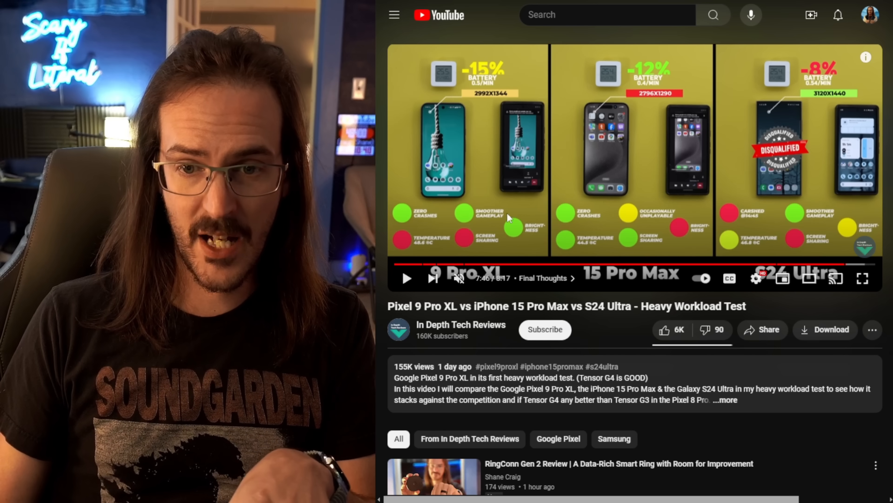
mouse_move(564, 241)
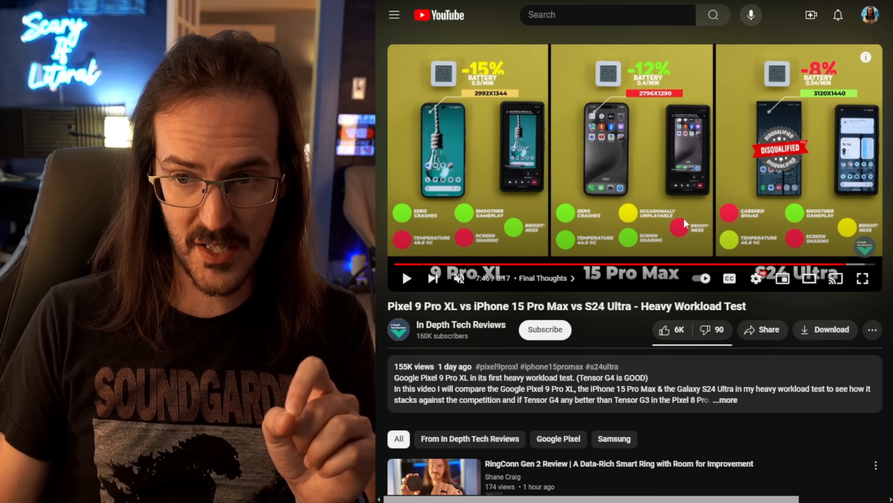
mouse_move(678, 215)
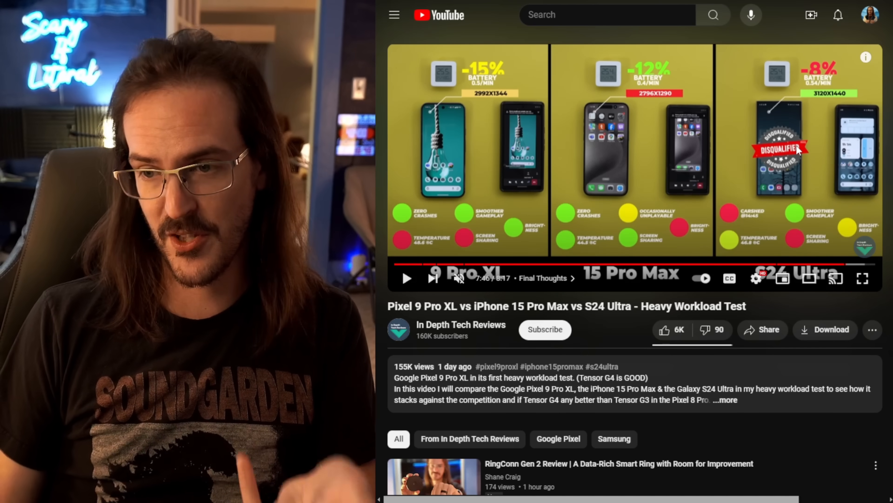
mouse_move(686, 233)
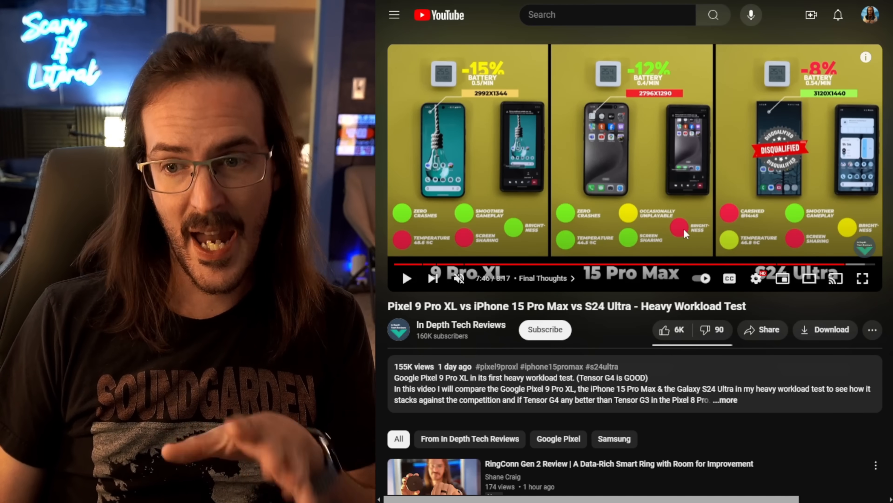
mouse_move(658, 138)
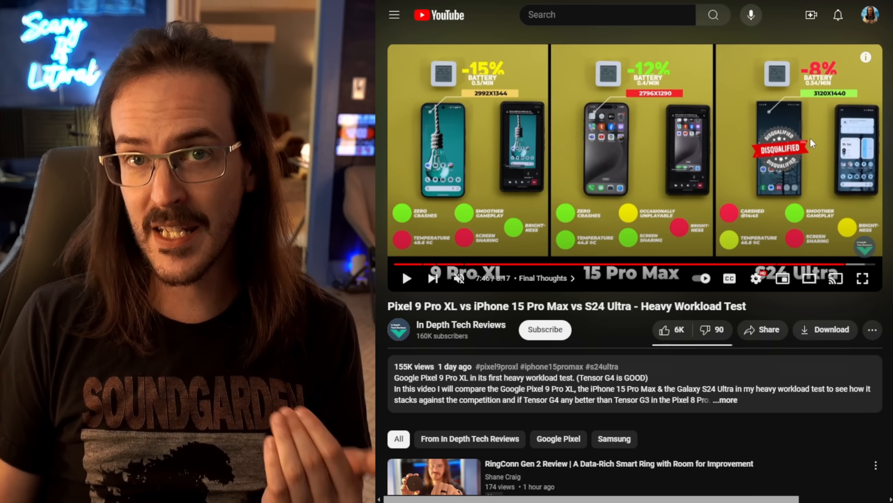
mouse_move(462, 160)
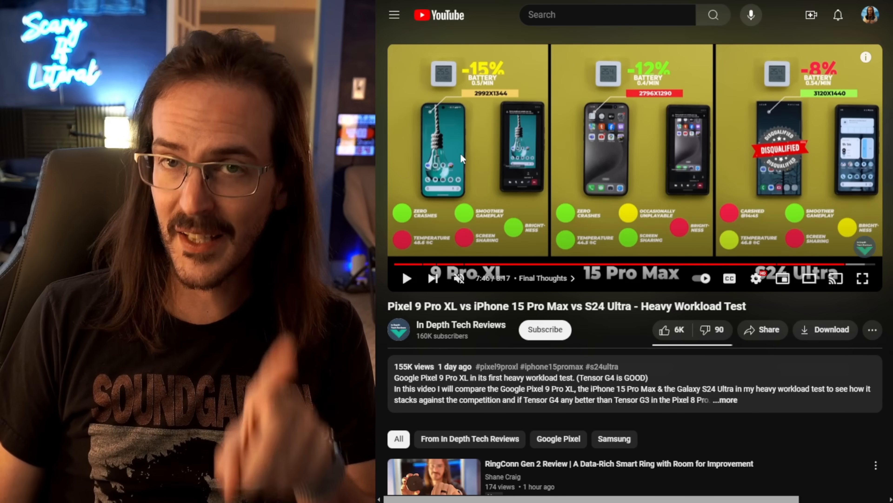
mouse_move(526, 135)
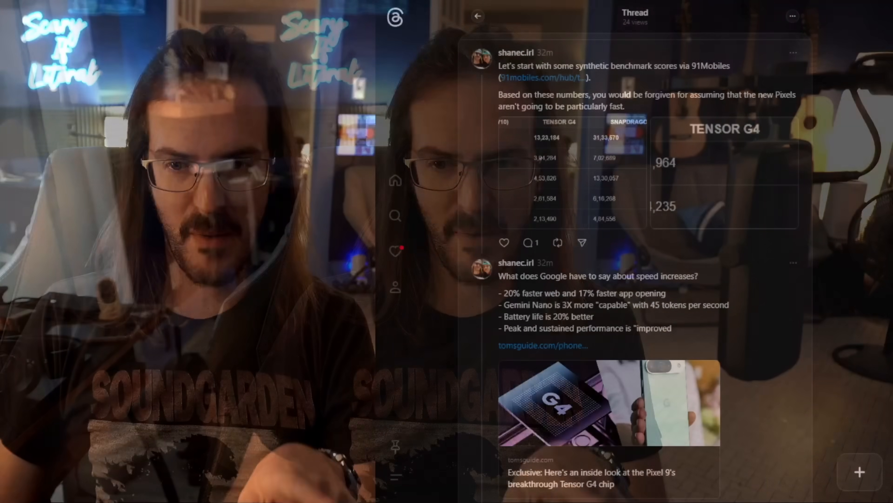
Step: Scroll the Threads thread down to the quoted Tensor G4 50% throttling post and its chart
scroll("down", 3)
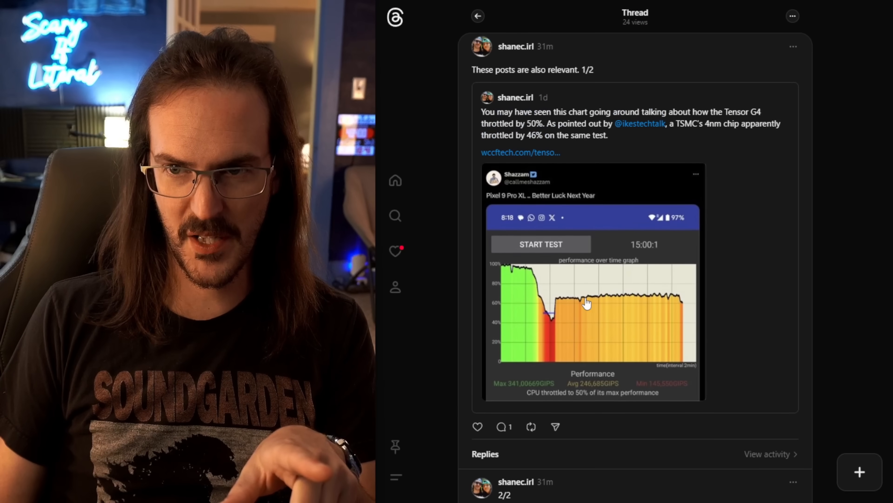
mouse_move(590, 269)
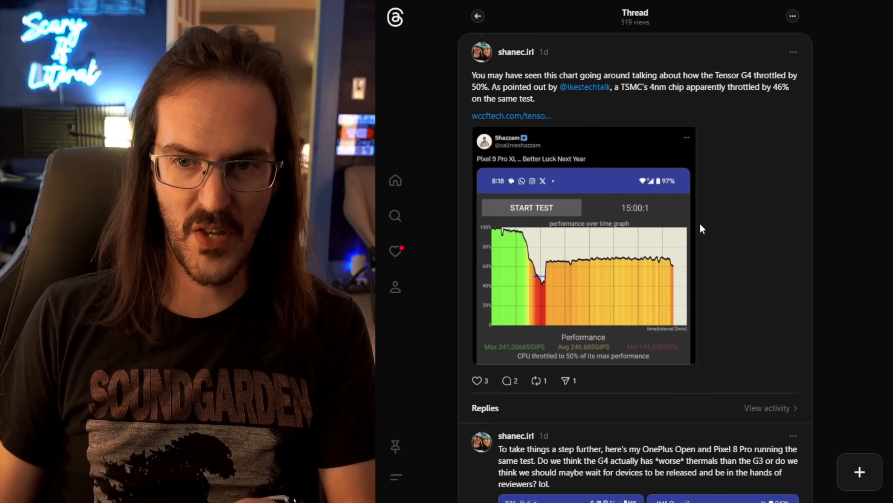
scroll("down", 3)
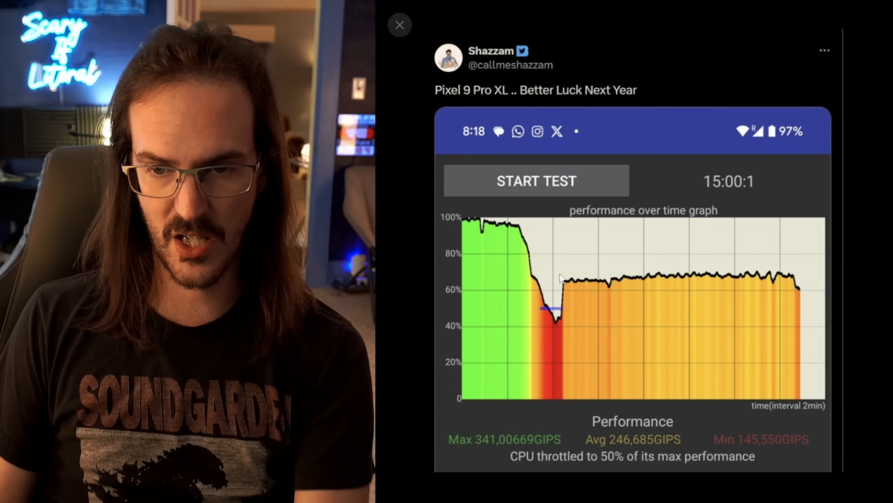
mouse_move(467, 233)
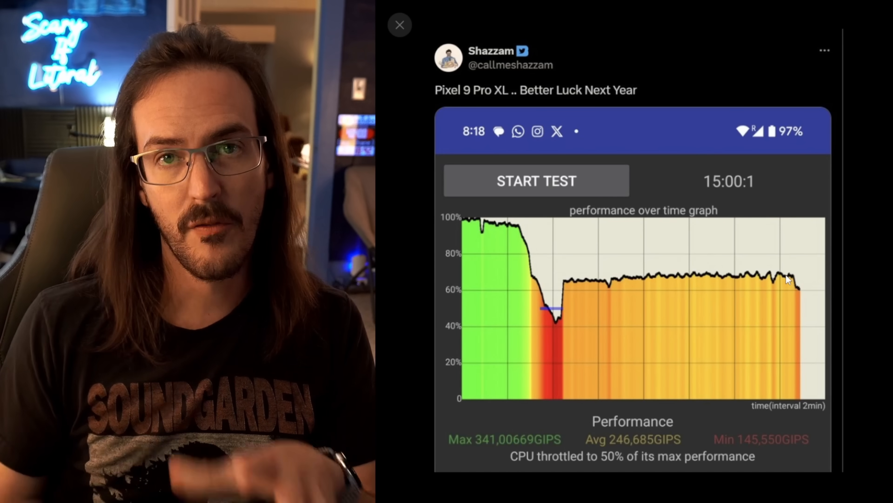
Step: Swap the enlarged 50% throttling chart for the reply's second chart showing CPU throttled to 68%
left_click(399, 24)
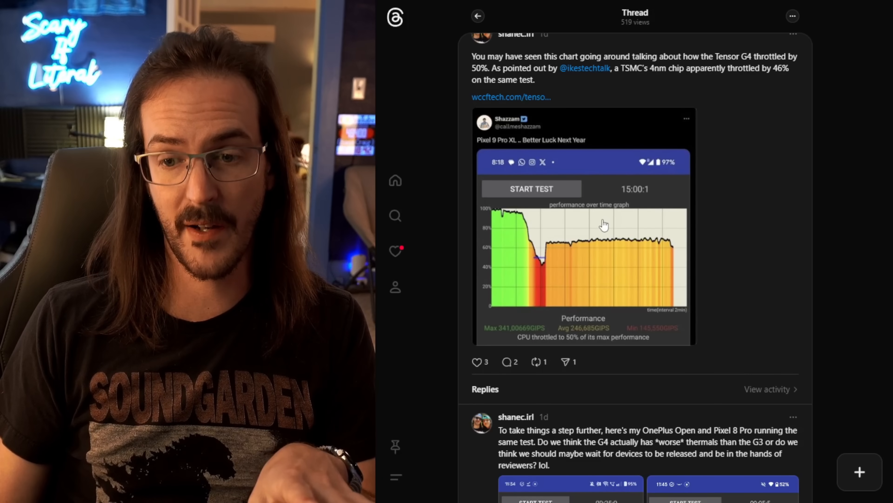
left_click(721, 493)
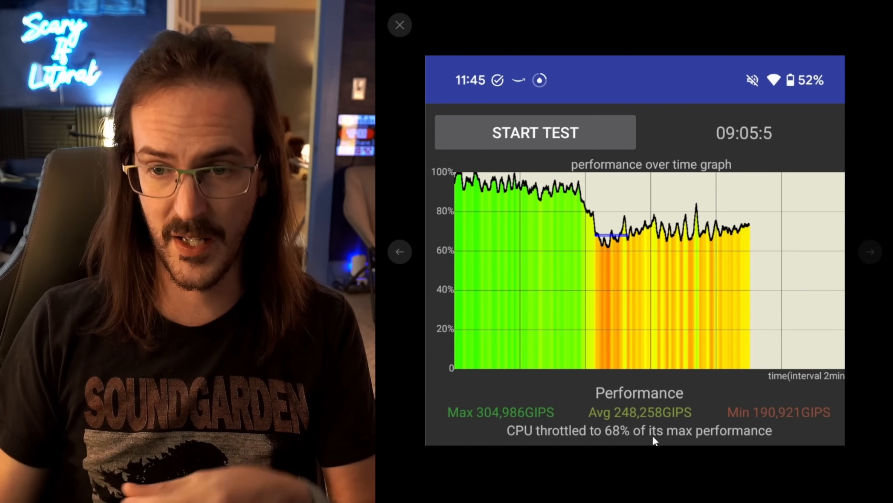
Step: Close the enlarged 68% throttling chart to return to the thread's workload comparison image
left_click(400, 24)
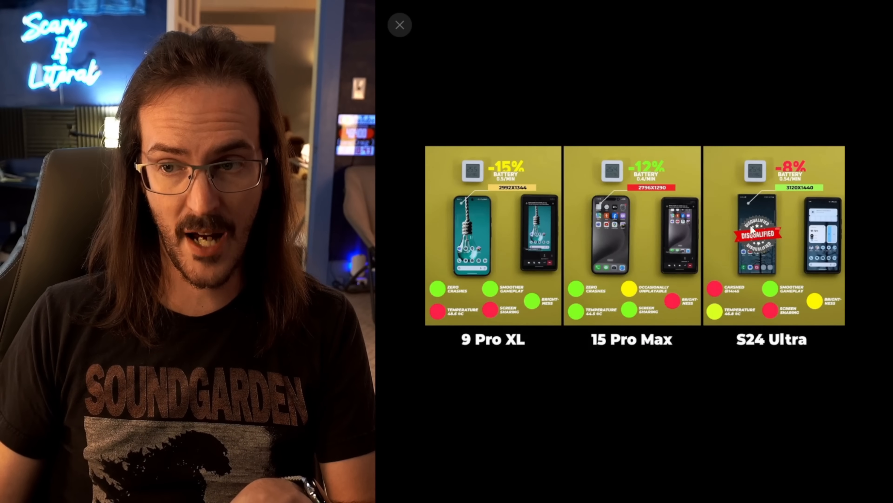
mouse_move(796, 158)
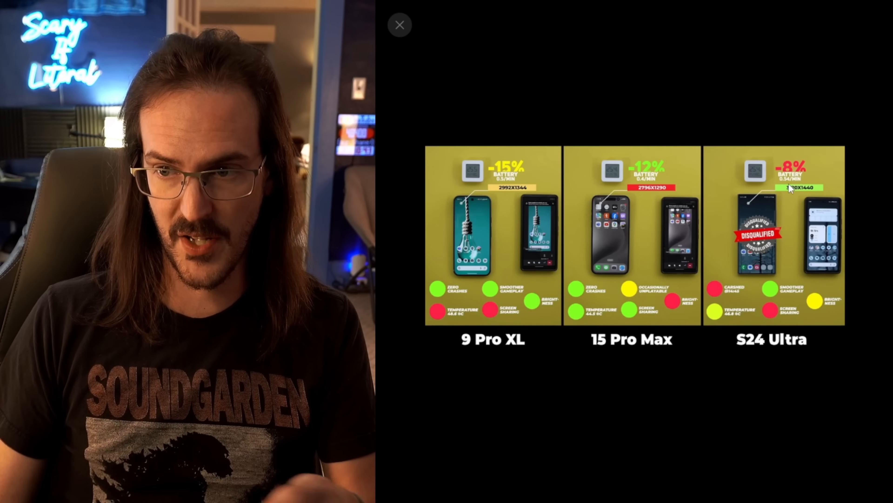
mouse_move(644, 85)
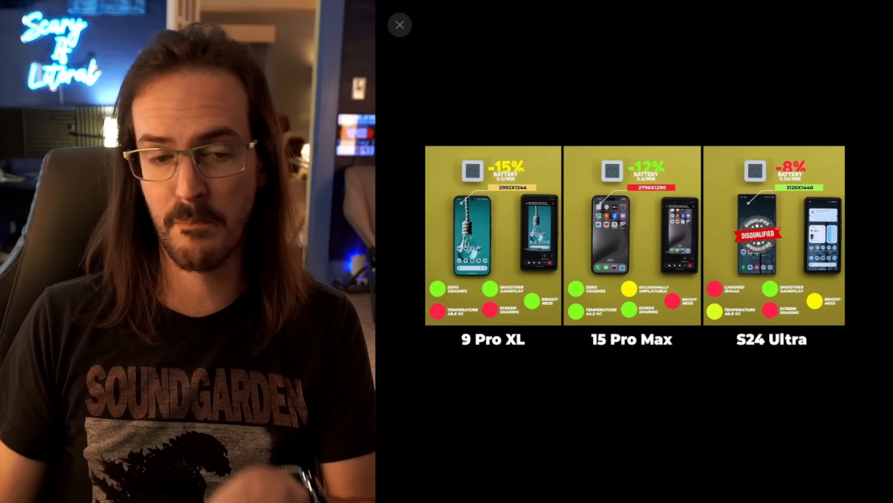
Step: Close the enlarged workload results image before returning to the YouTube video
left_click(399, 24)
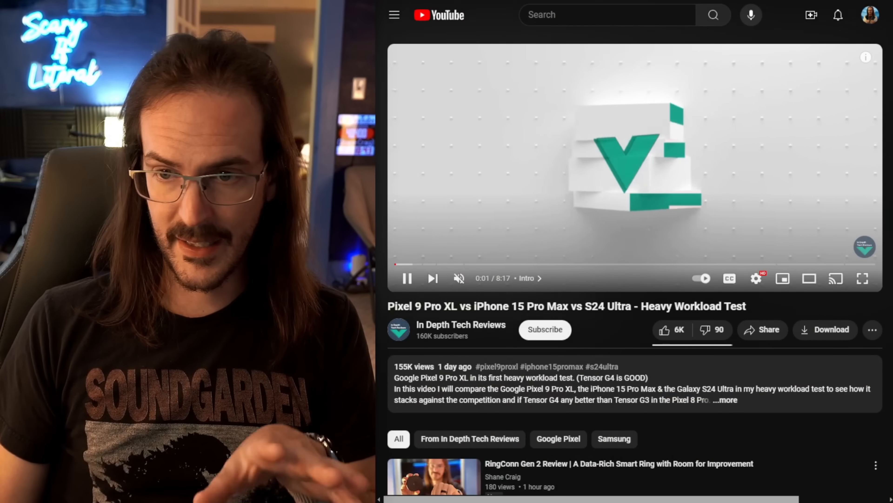